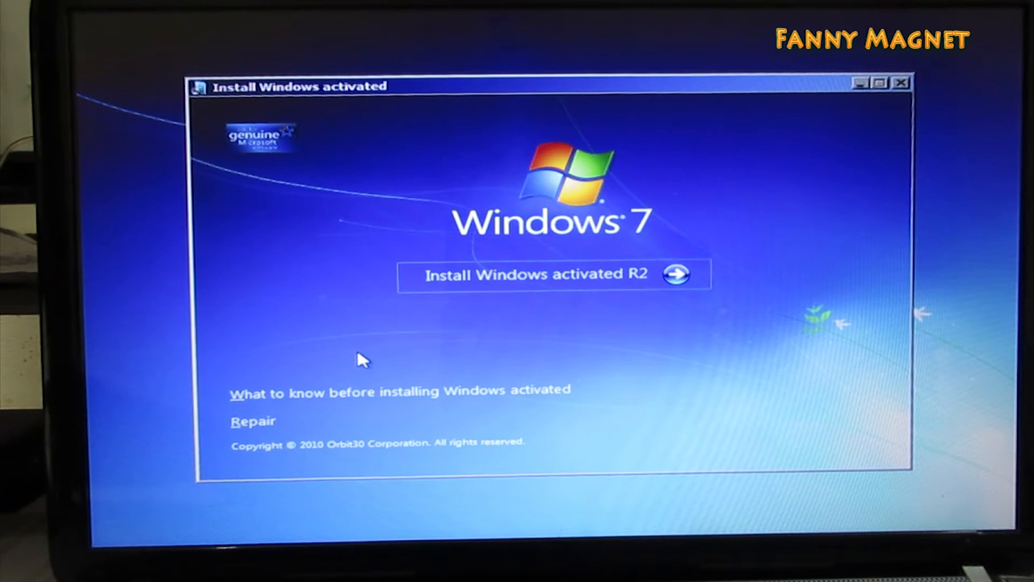
mouse_move(271, 425)
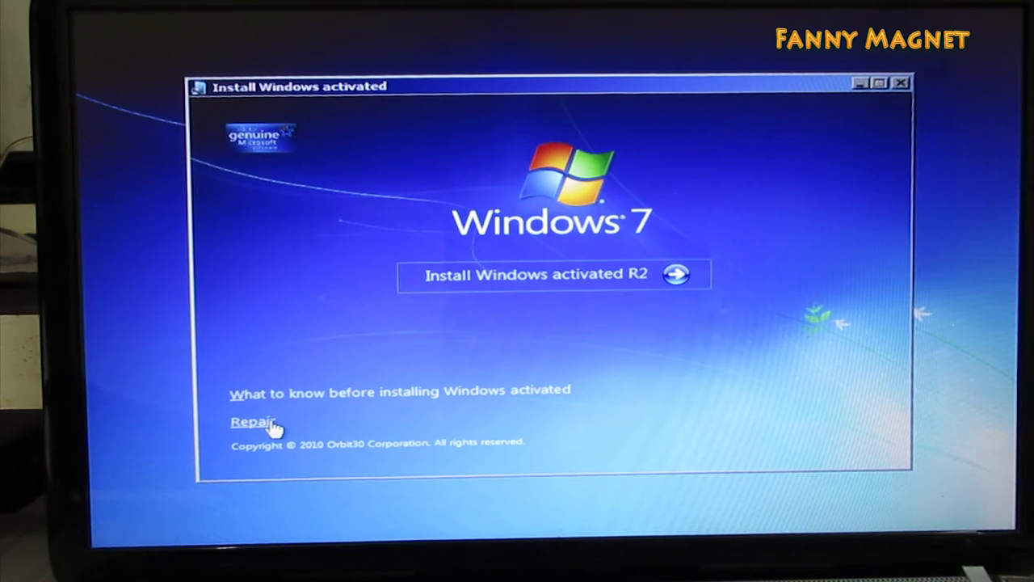
Choose the Repair your computer link instead of installing Windows.
click(253, 421)
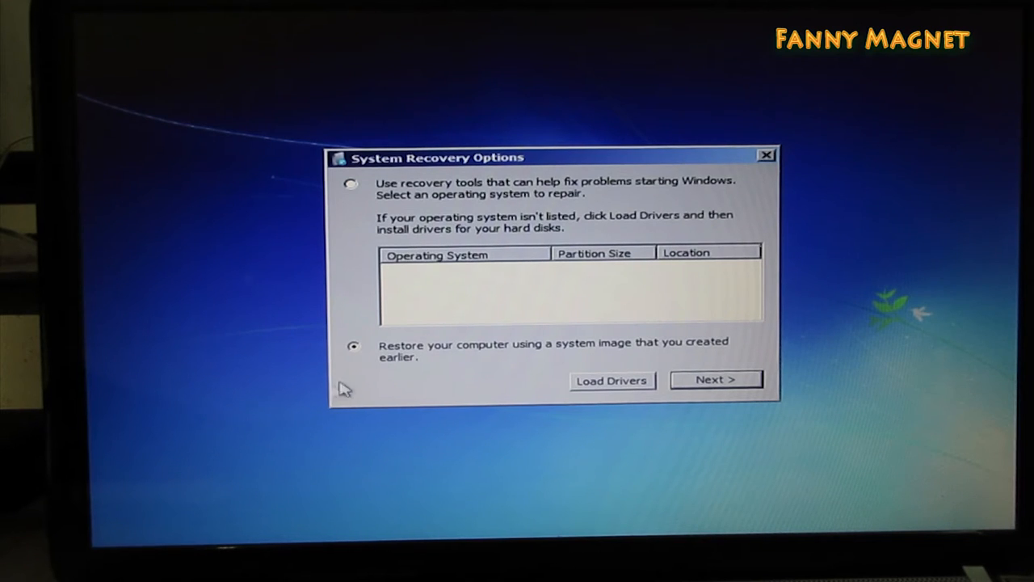
mouse_move(416, 194)
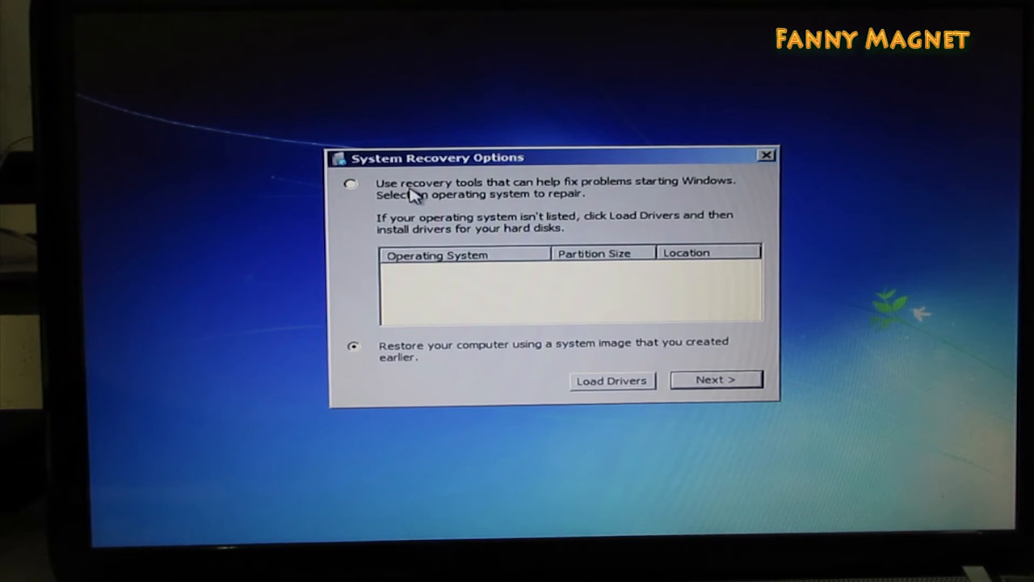
Select 'Use recovery tools', continue, and run Startup Repair from the tool list.
click(350, 184)
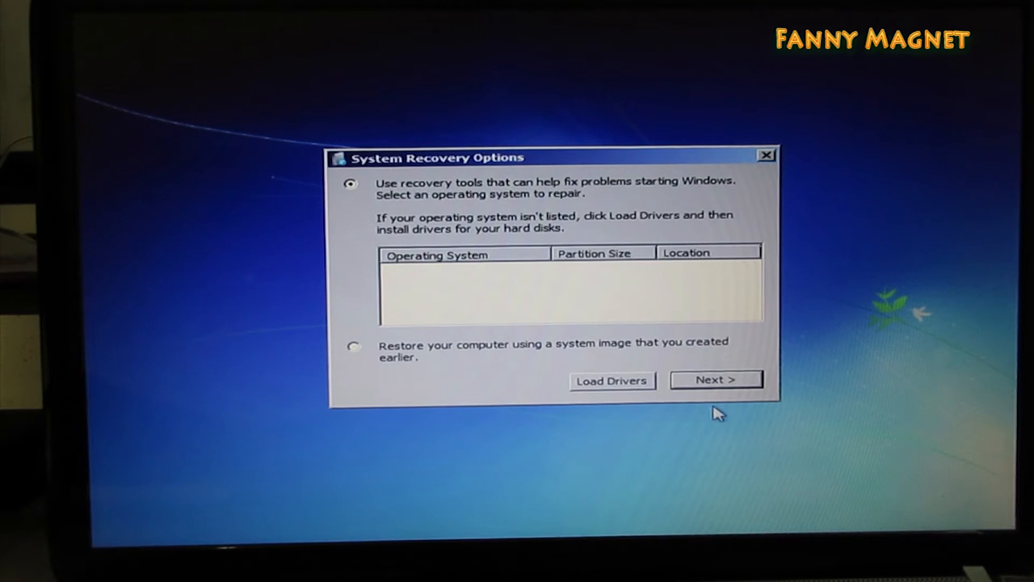
click(714, 378)
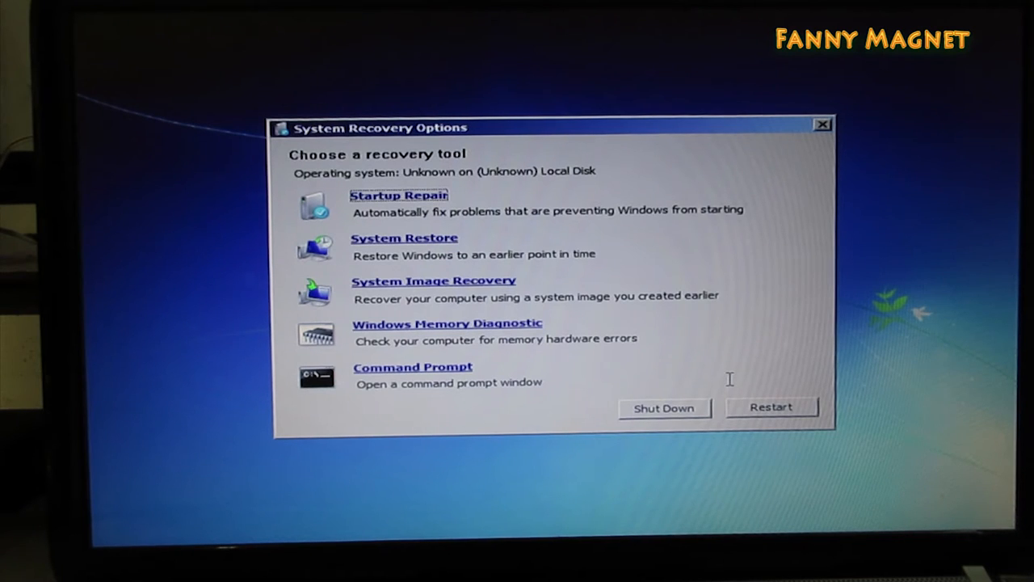
mouse_move(618, 238)
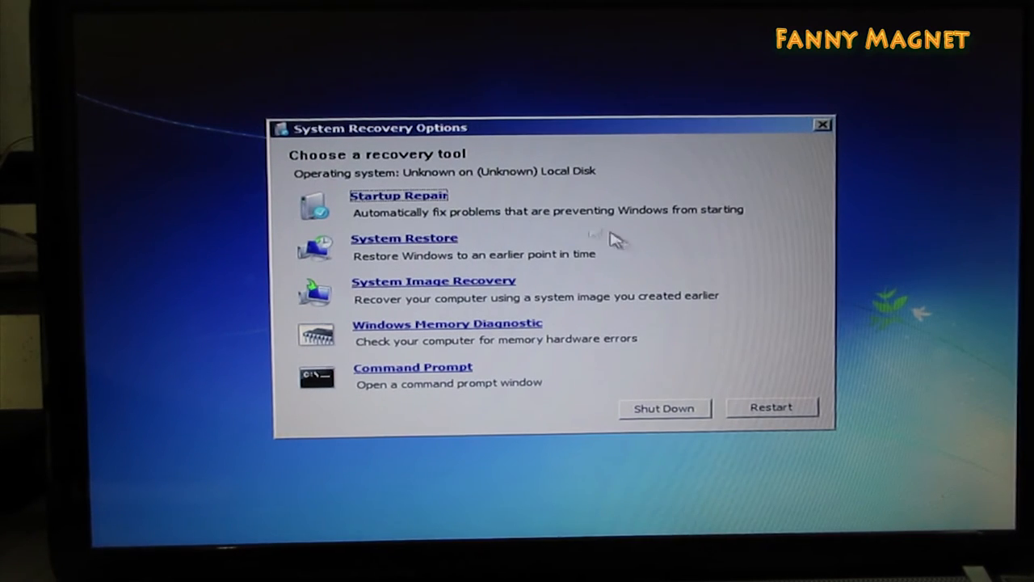
mouse_move(440, 206)
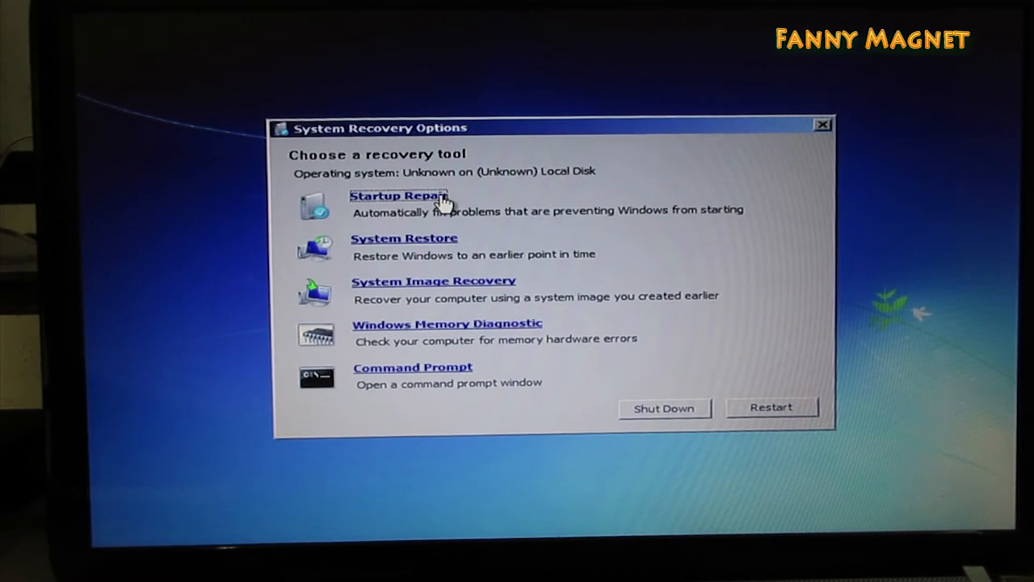
click(395, 196)
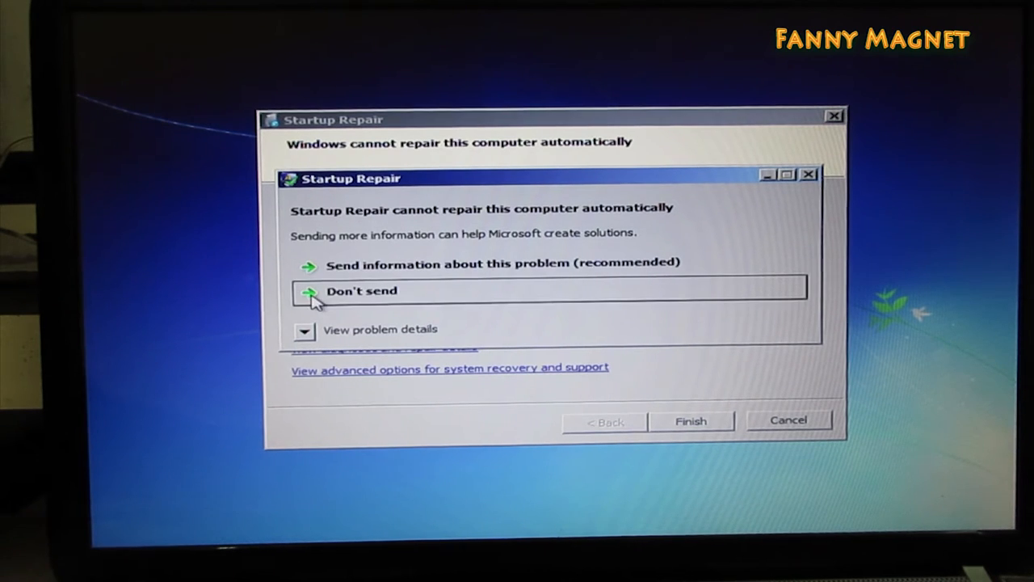
Show the problem details and follow the offline privacy statement link into Notepad.
click(303, 332)
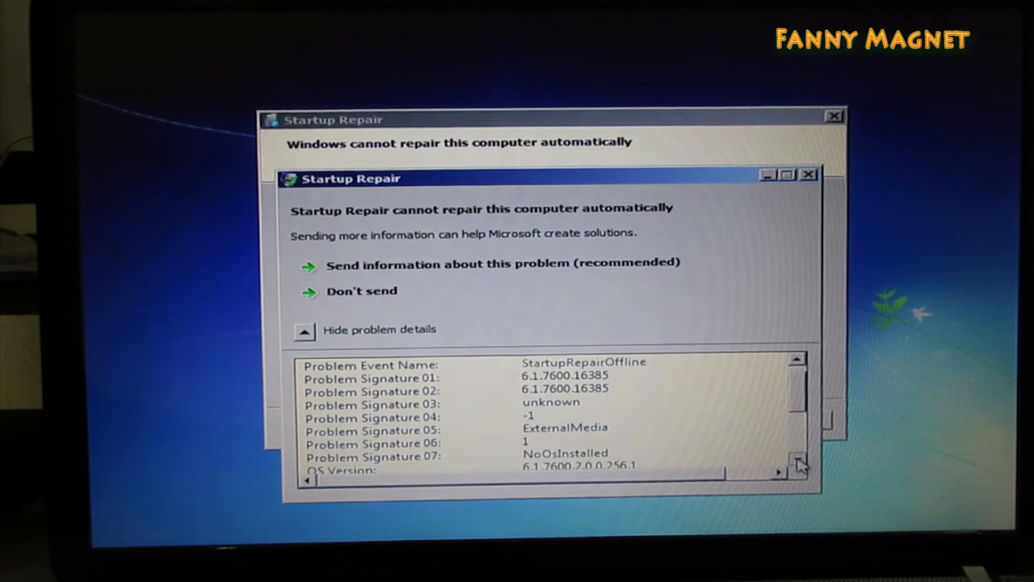
click(796, 473)
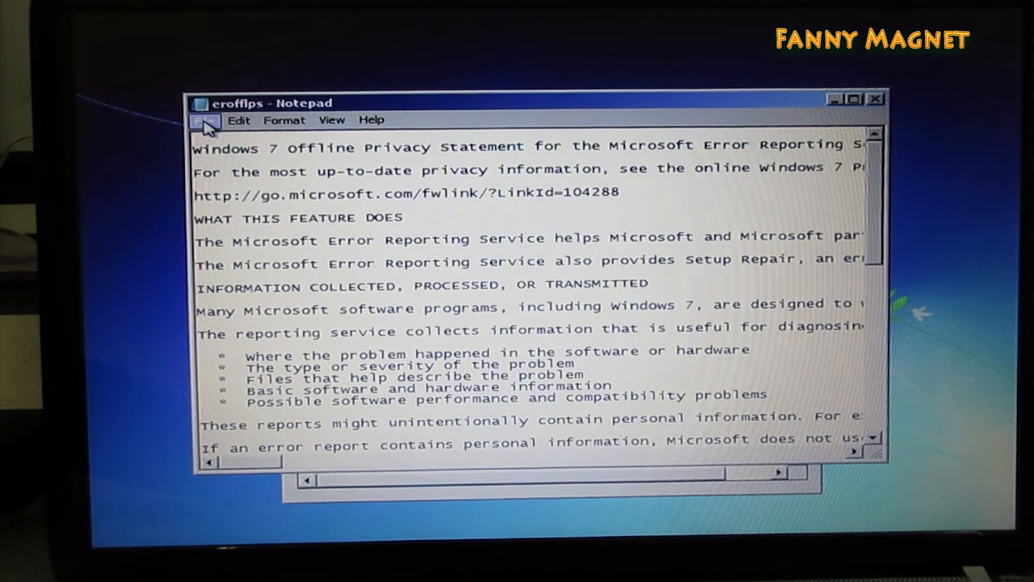
Browse Notepad's Open dialog to C:\Windows\System32 and reach the file-type list.
click(205, 119)
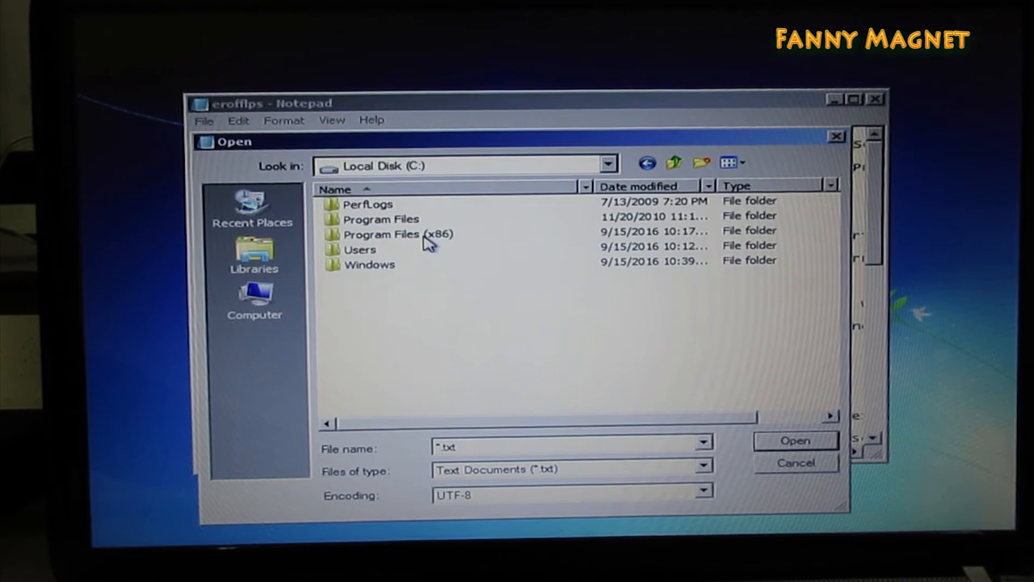
click(369, 264)
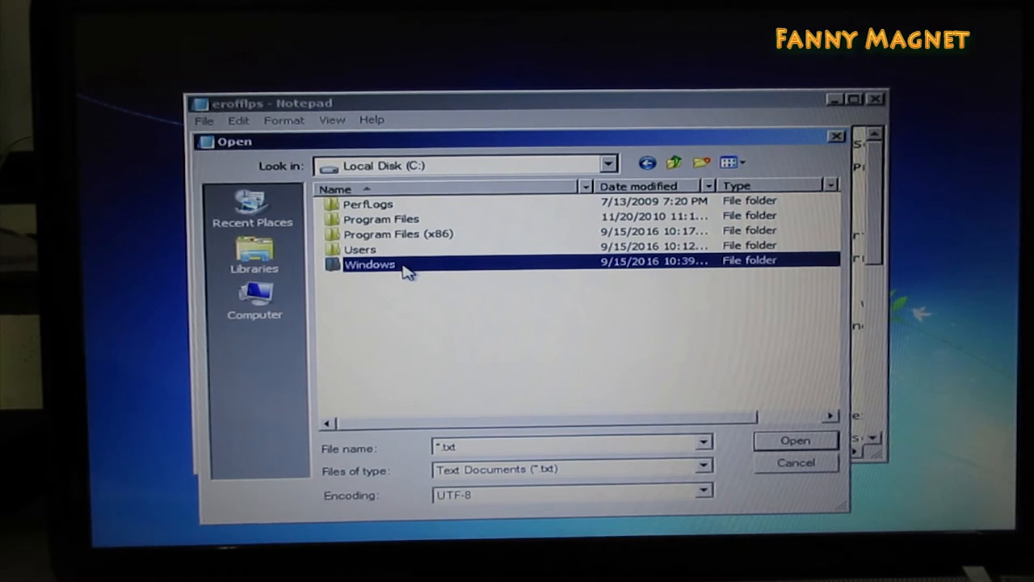
double_click(369, 265)
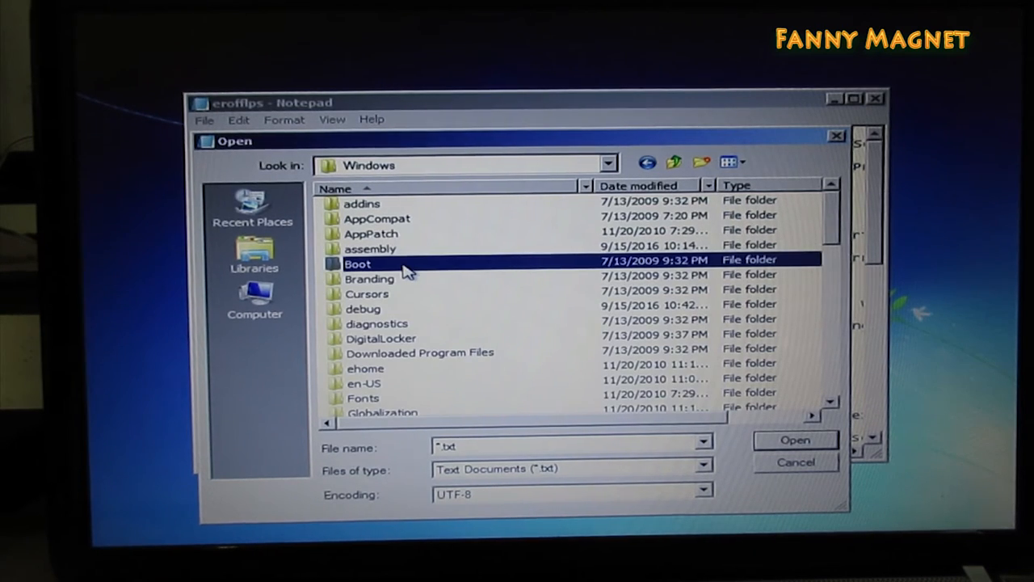
scroll(down, 3)
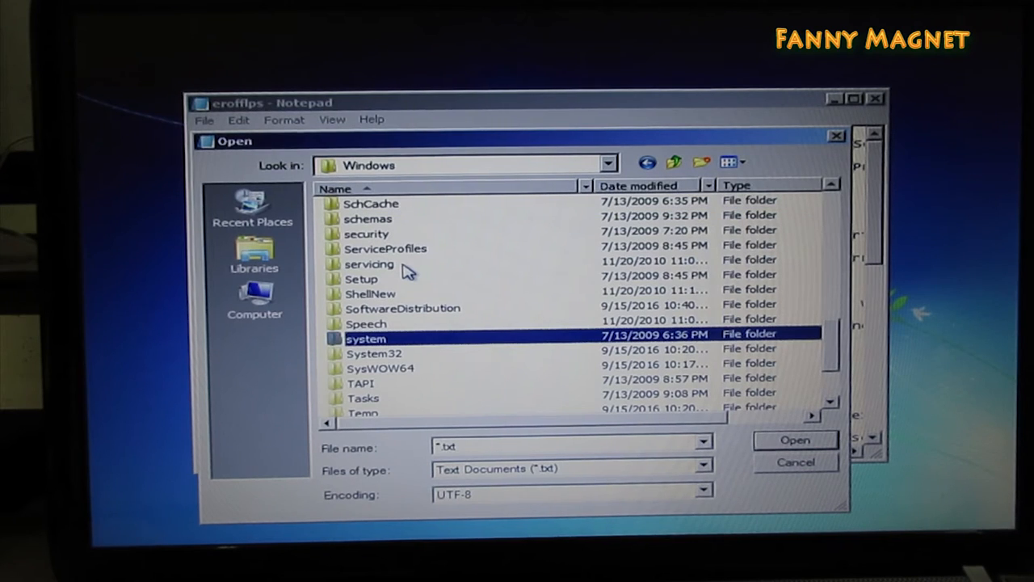
click(374, 353)
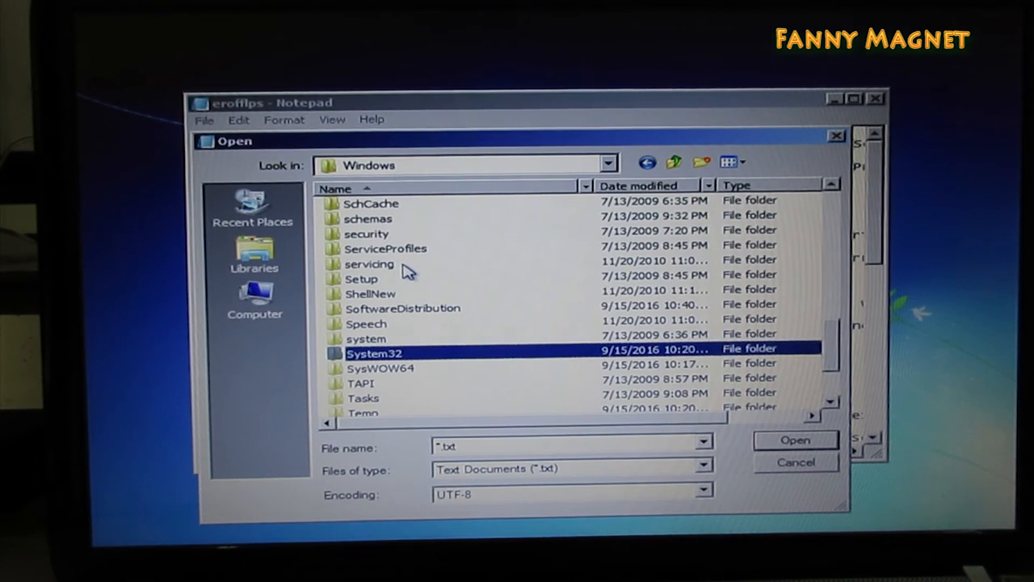
double_click(375, 353)
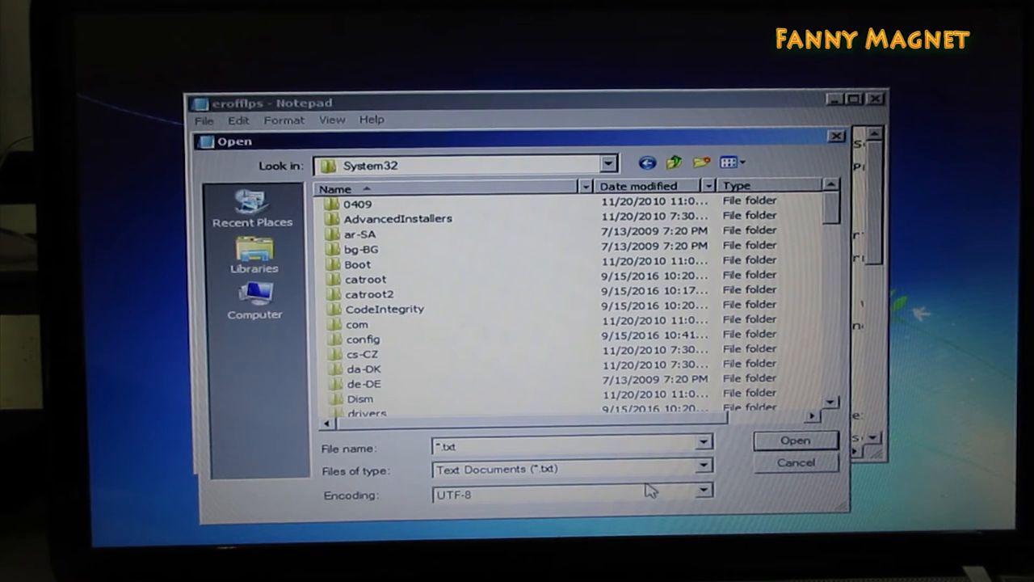
click(705, 468)
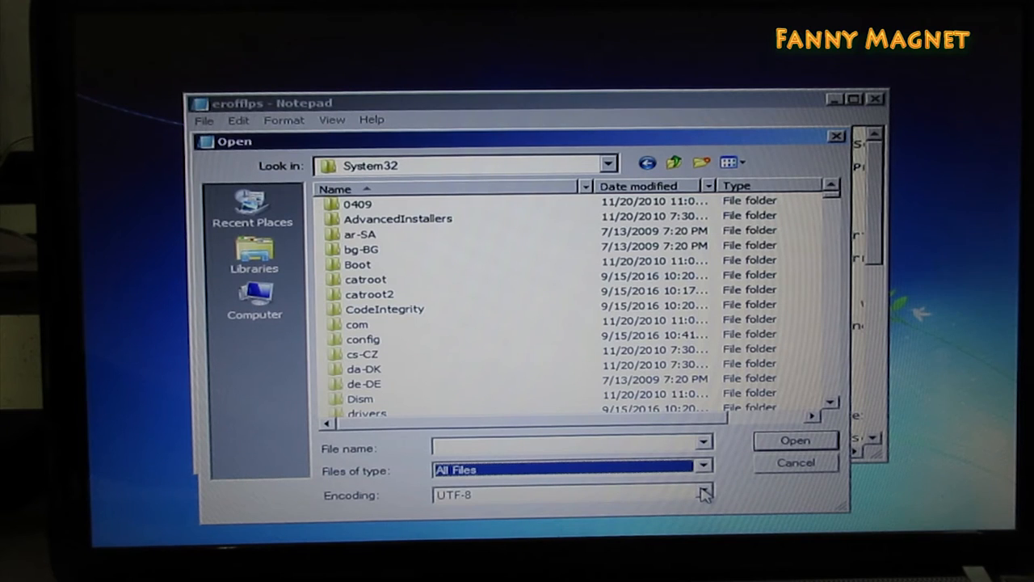
Rename sethc to sethc1 in System32, then select the cmd program.
click(362, 353)
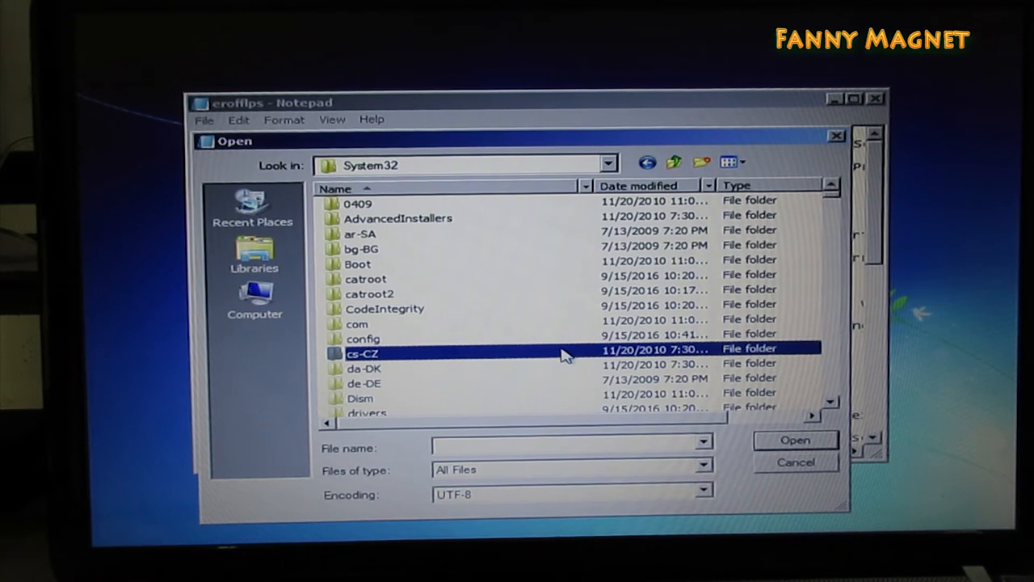
scroll(down, 3)
text(sethc)
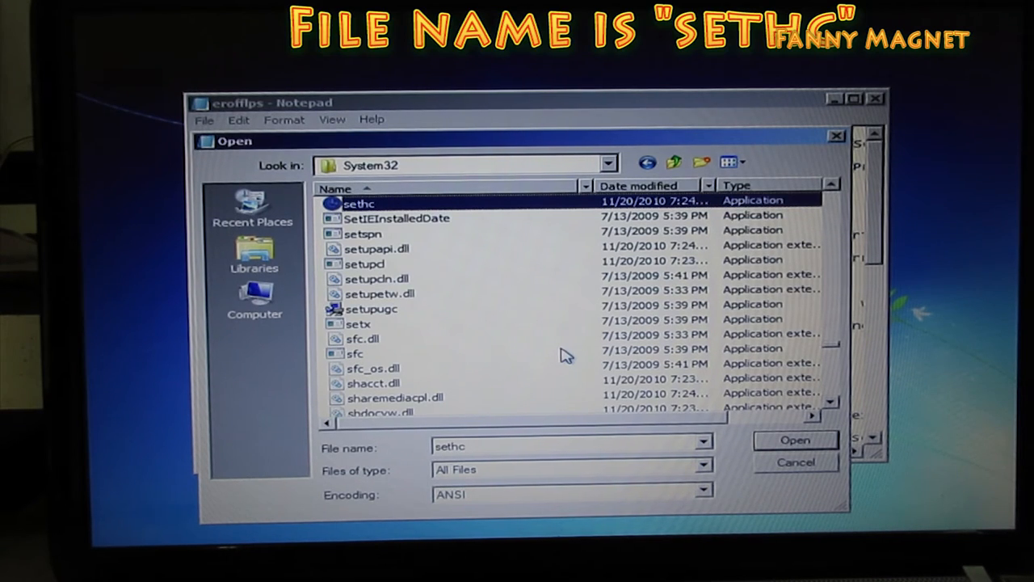
right_click(359, 203)
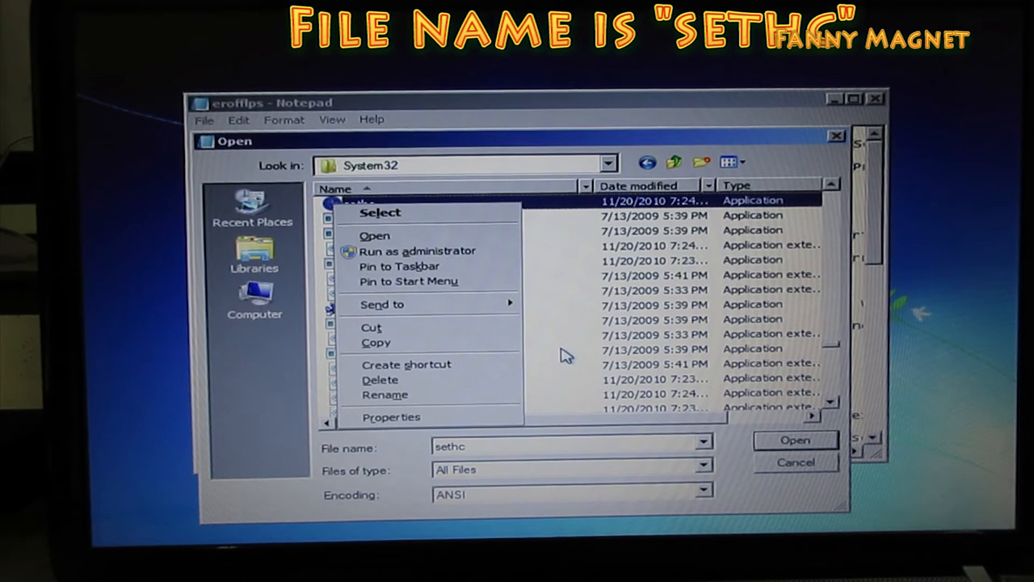
mouse_move(406, 364)
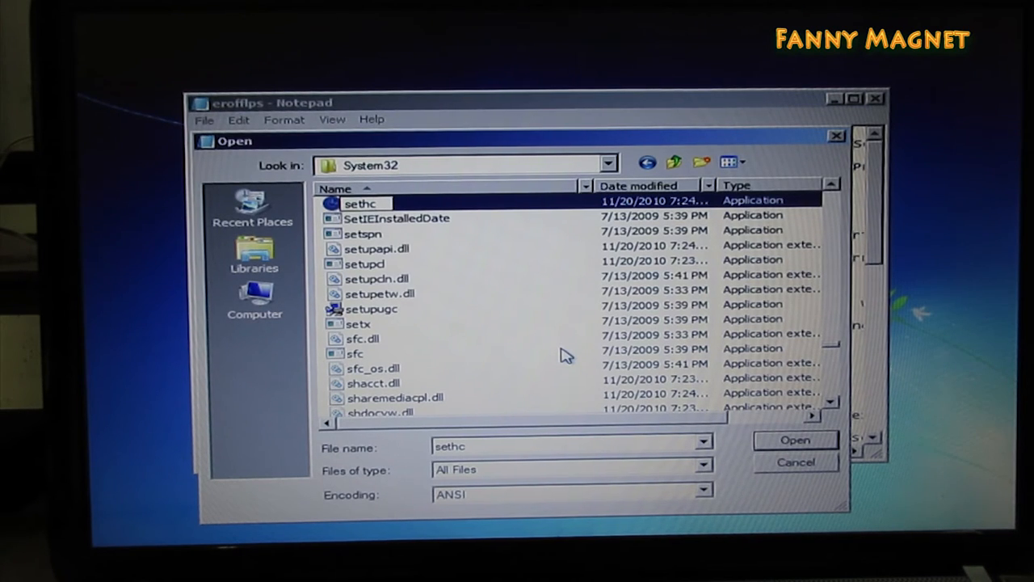
text(1)
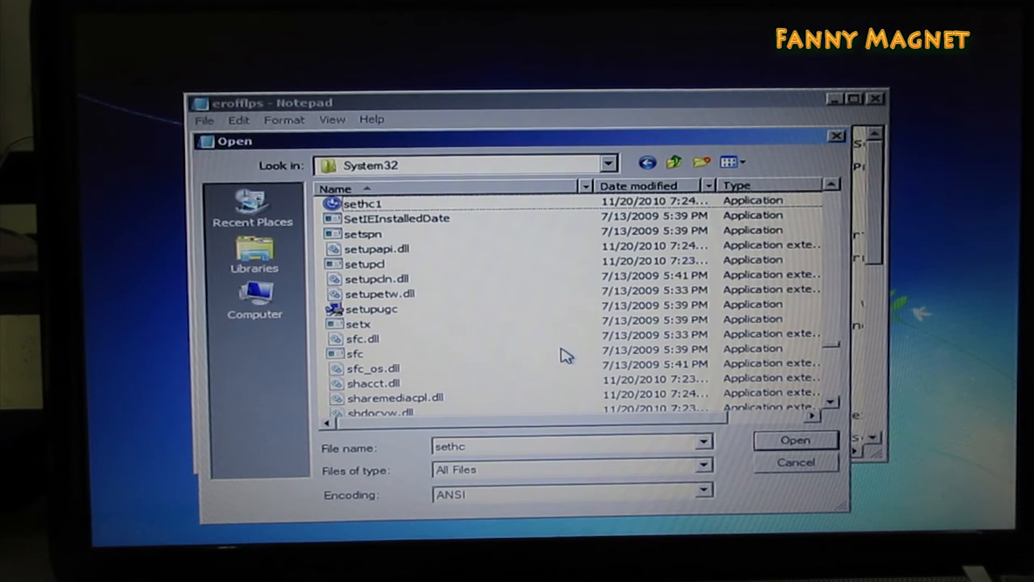
click(396, 218)
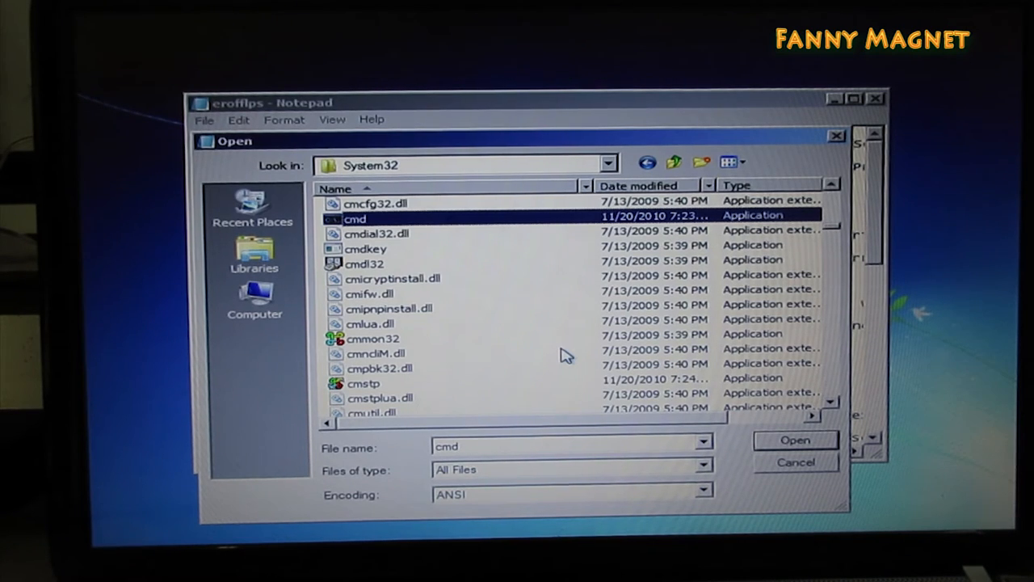
Copy cmd within System32 and rename the copy to sethc.
right_click(356, 219)
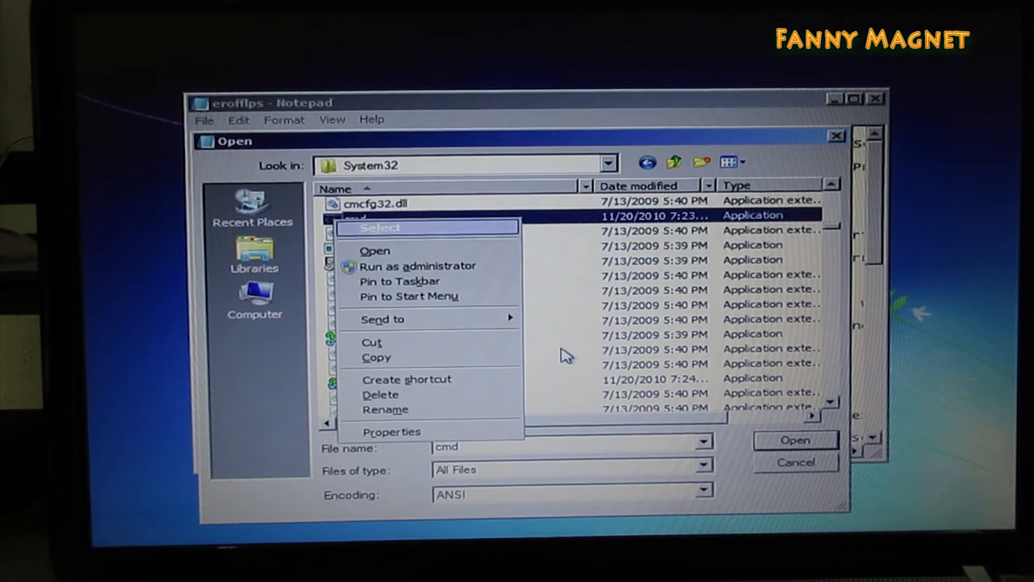
mouse_move(375, 357)
text(se)
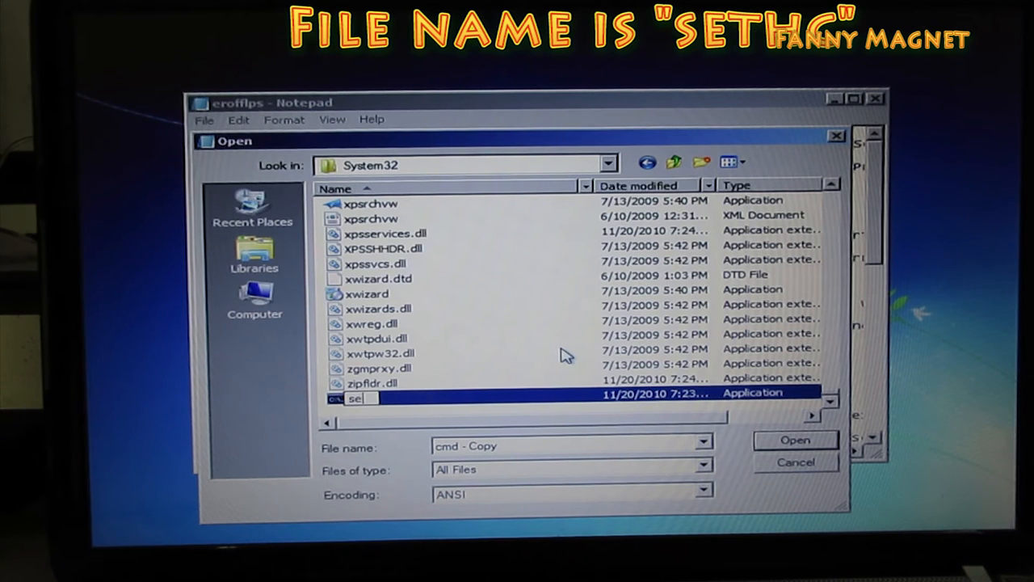
text(thx)
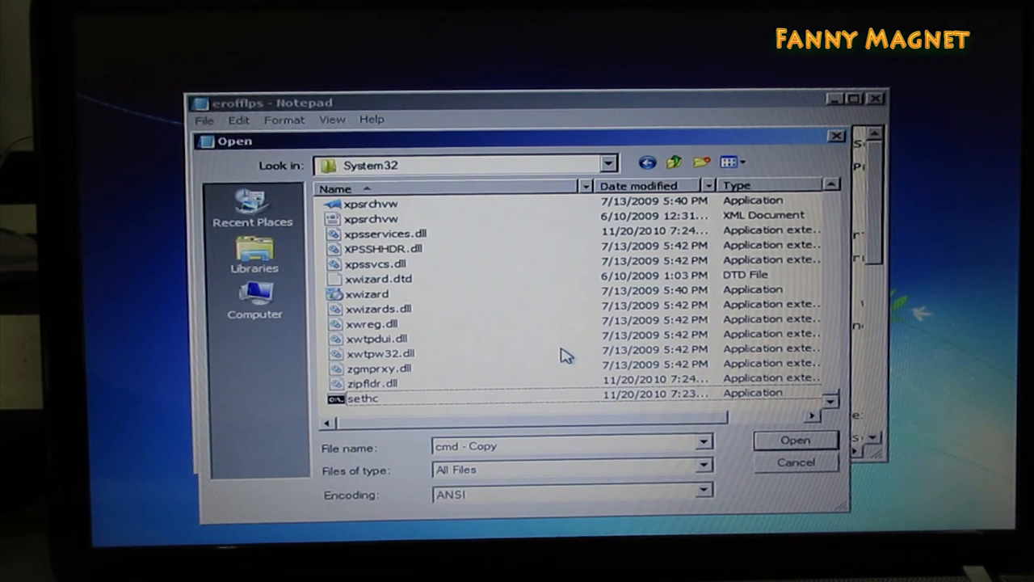
mouse_move(788, 477)
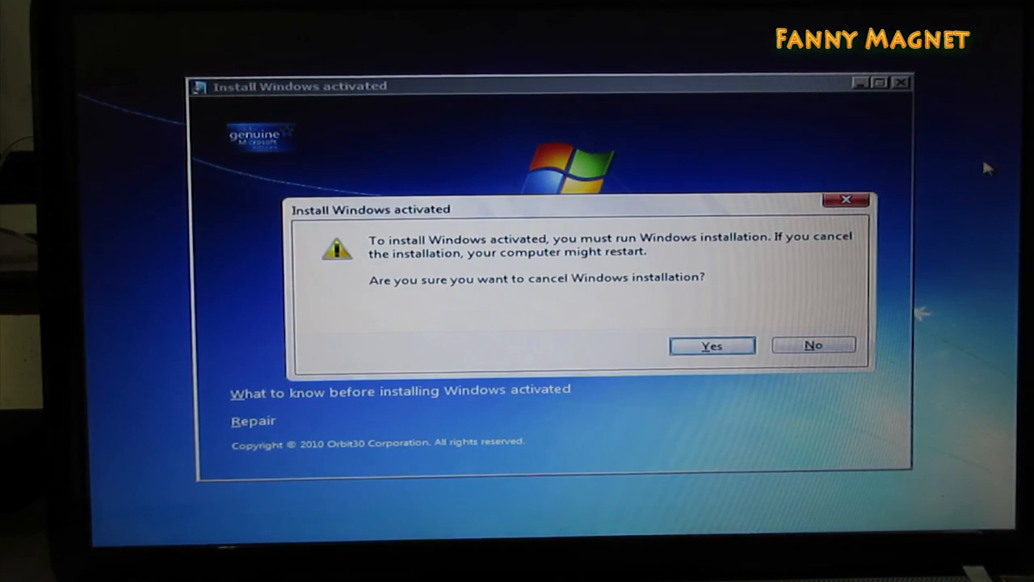
Confirm cancelling the Windows installation so the computer restarts.
click(711, 345)
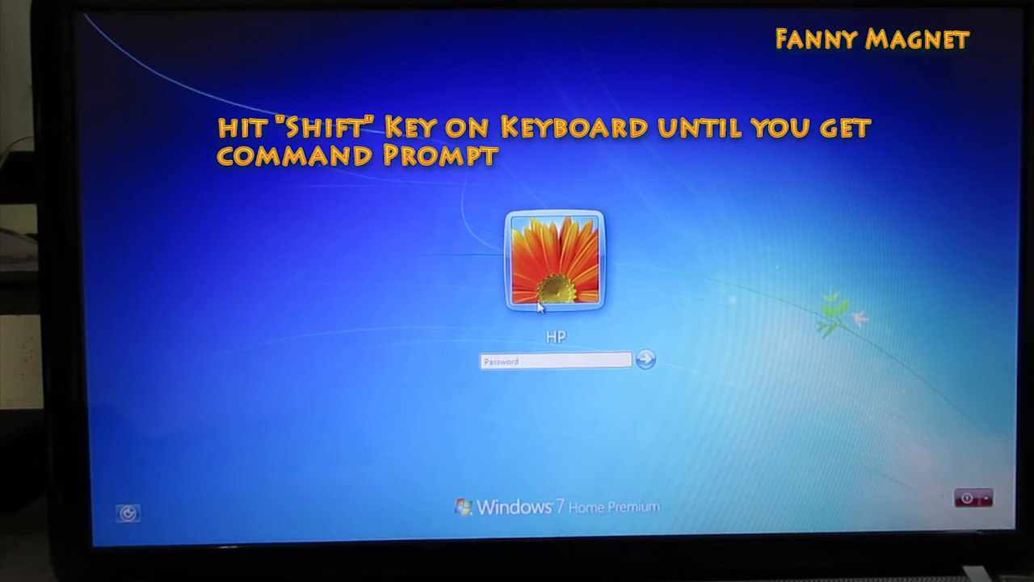
Launch cmd via Shift at the logon screen and run net user to list accounts.
key(shift)
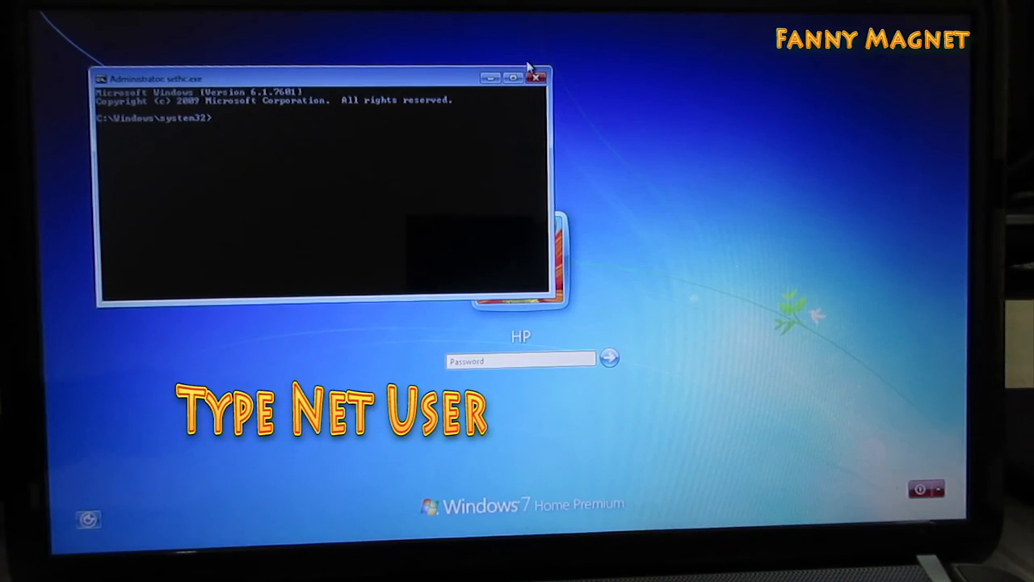
text(net)
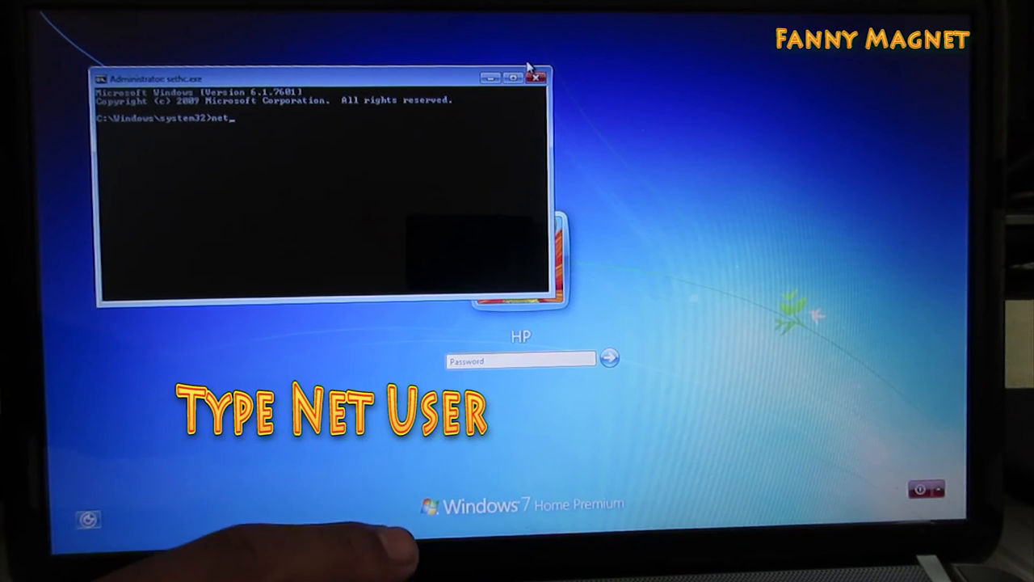
text(us)
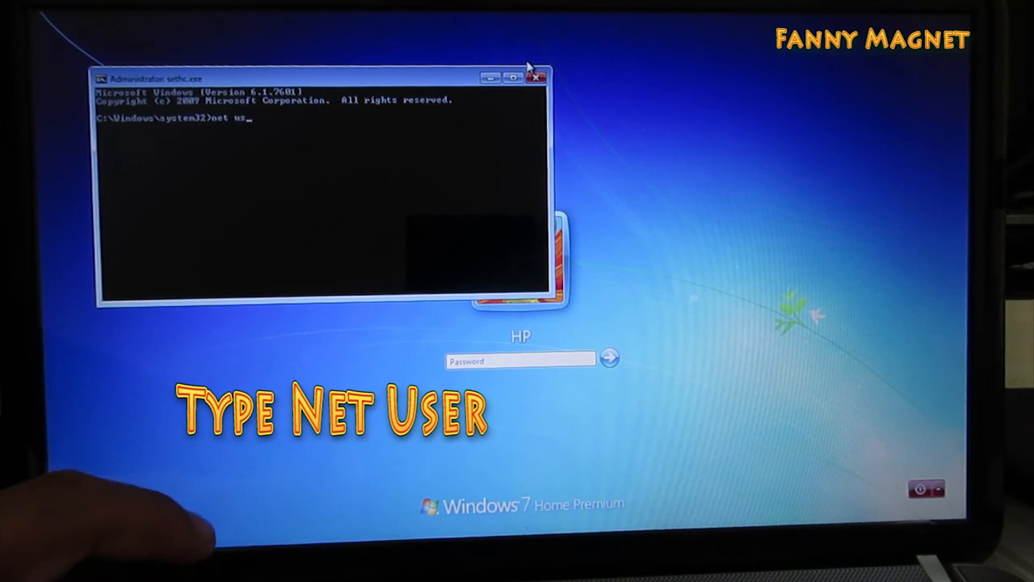
text(er)
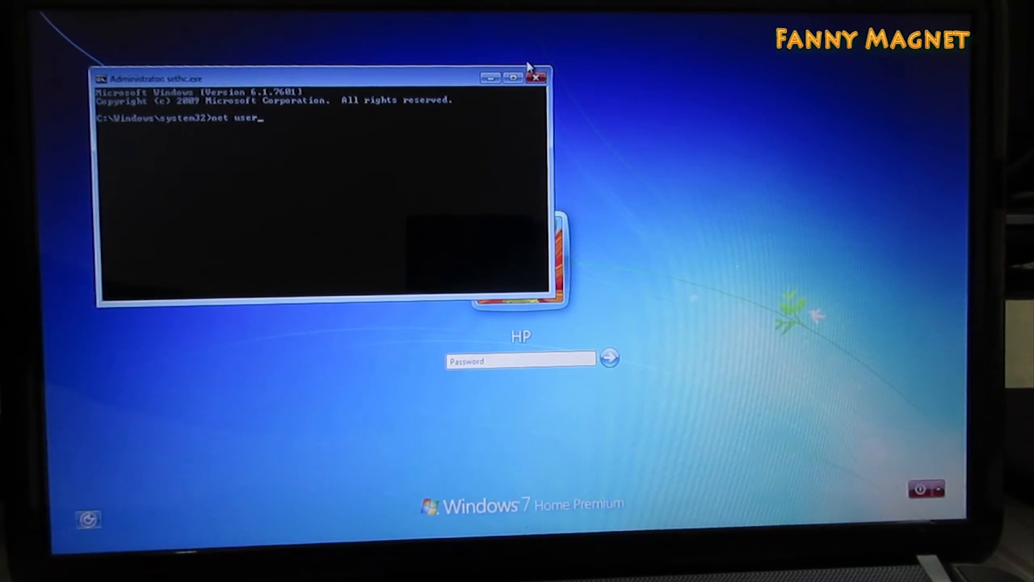
key(Return)
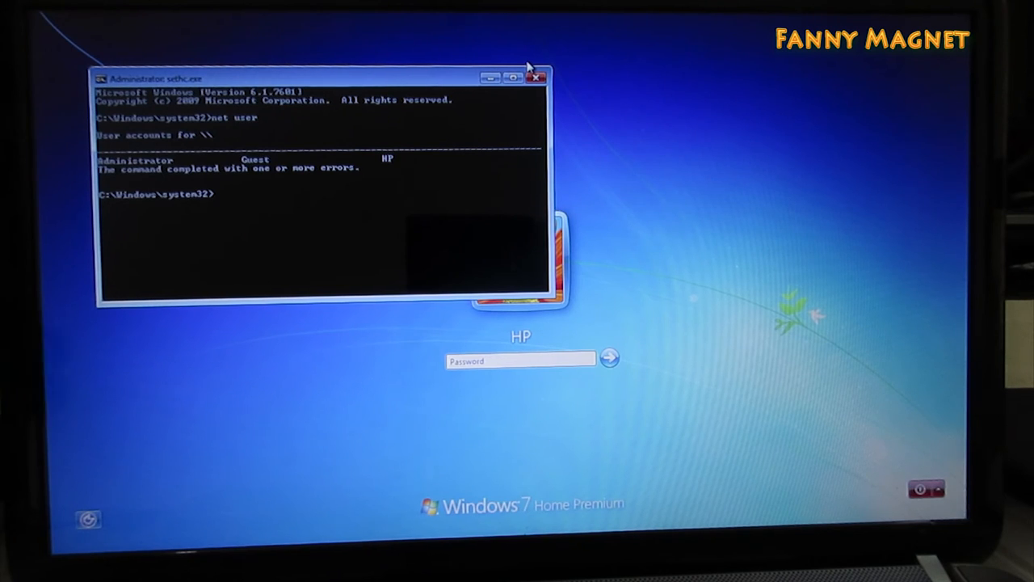
Run net user hp * to set a new HP password, then exit the command window.
text(net)
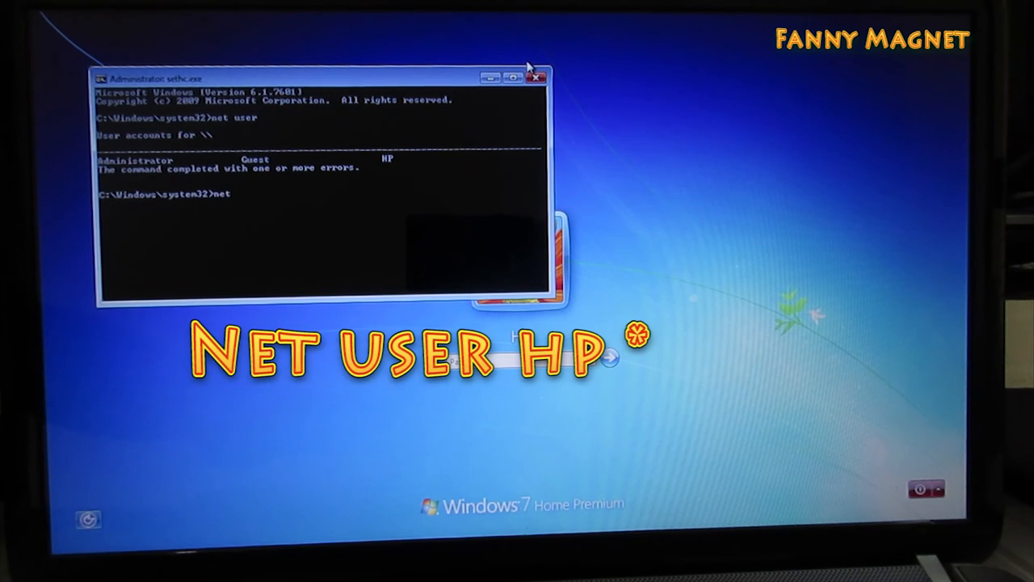
text(us)
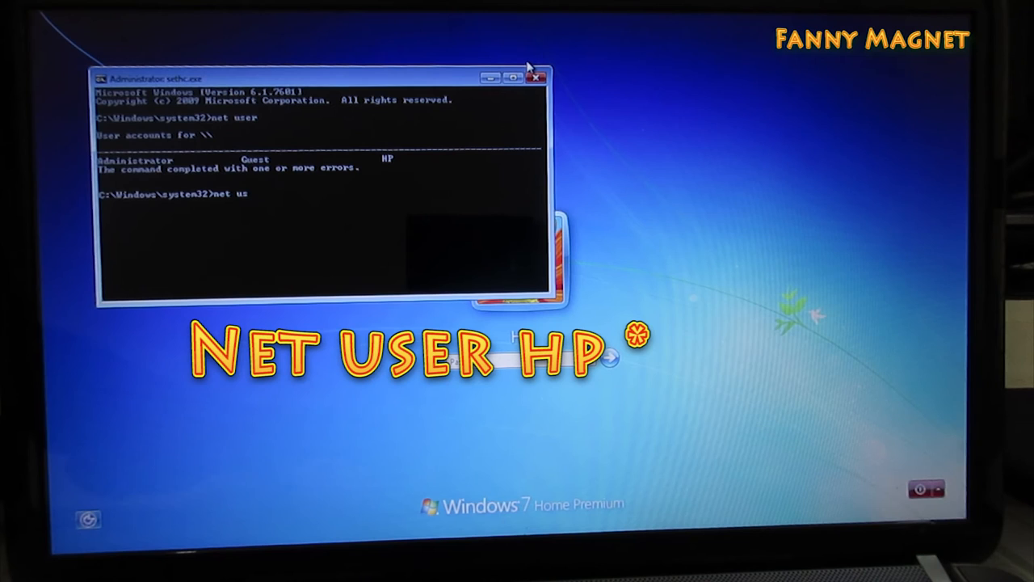
text(er)
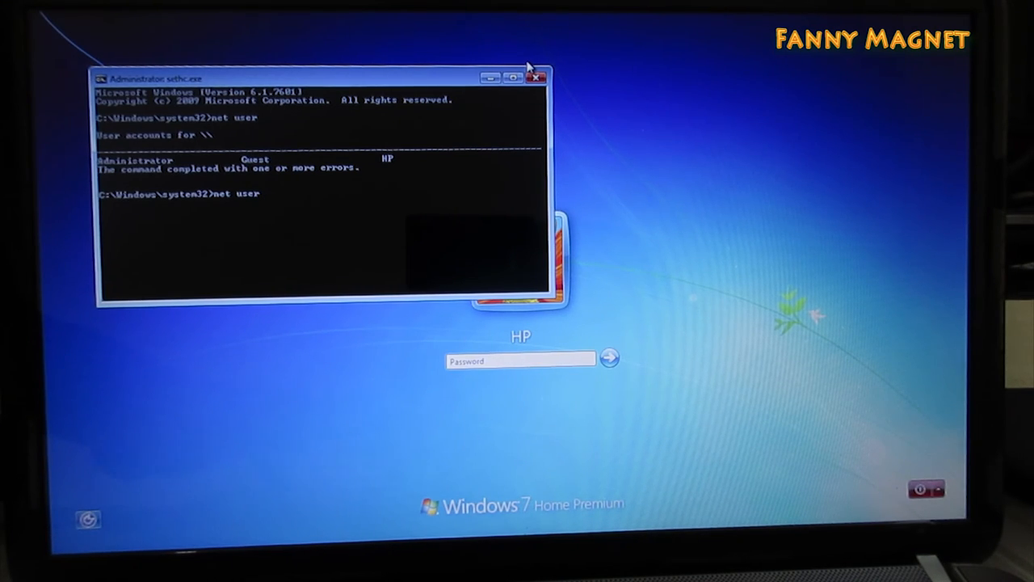
text(h)
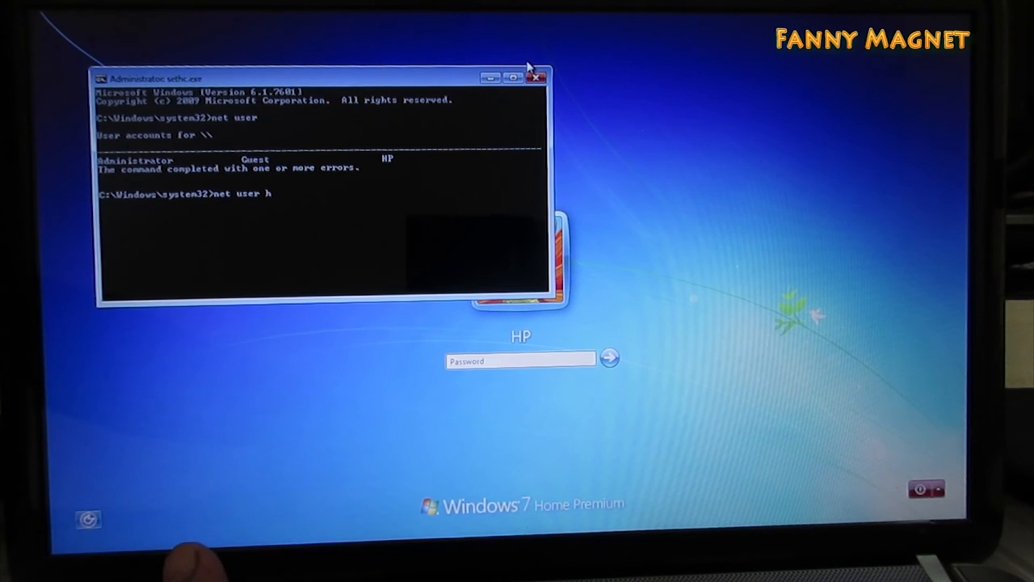
text(p)
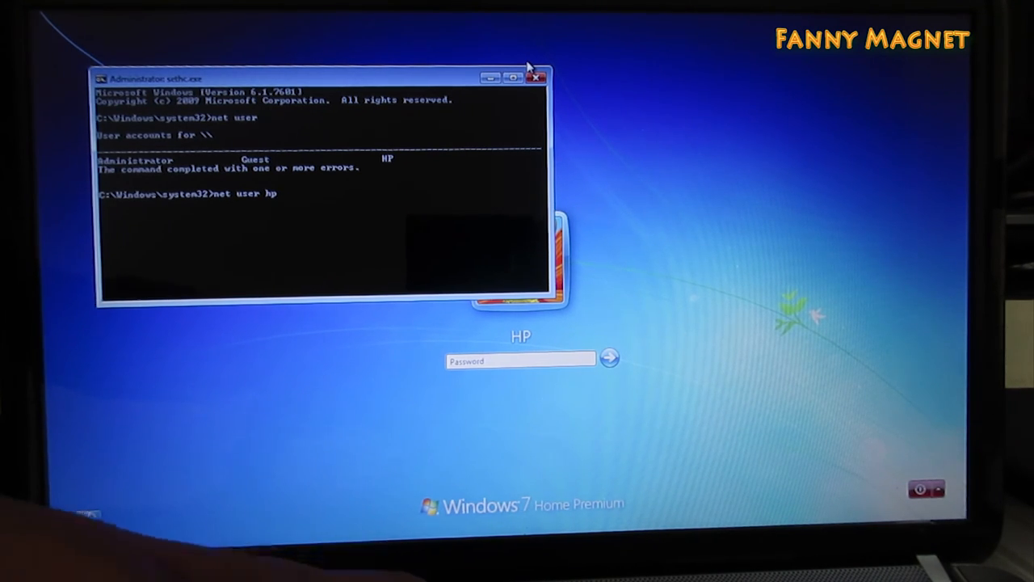
text(*)
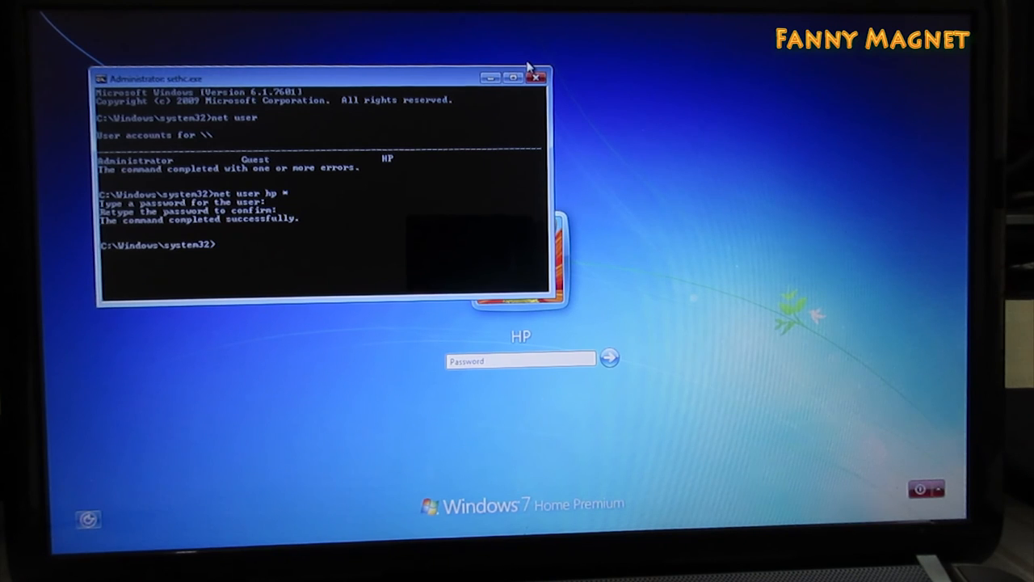
text(ex)
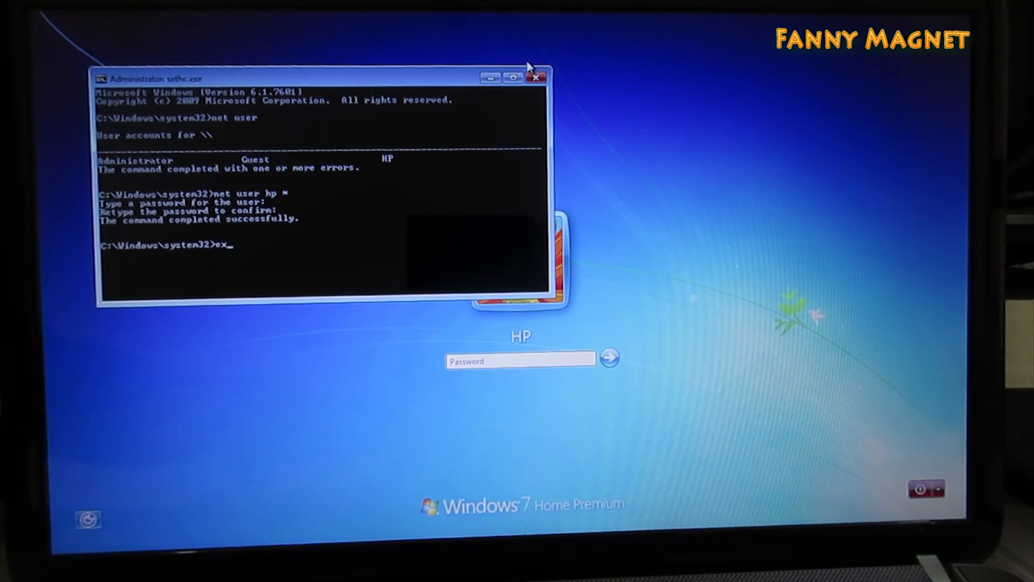
text(it)
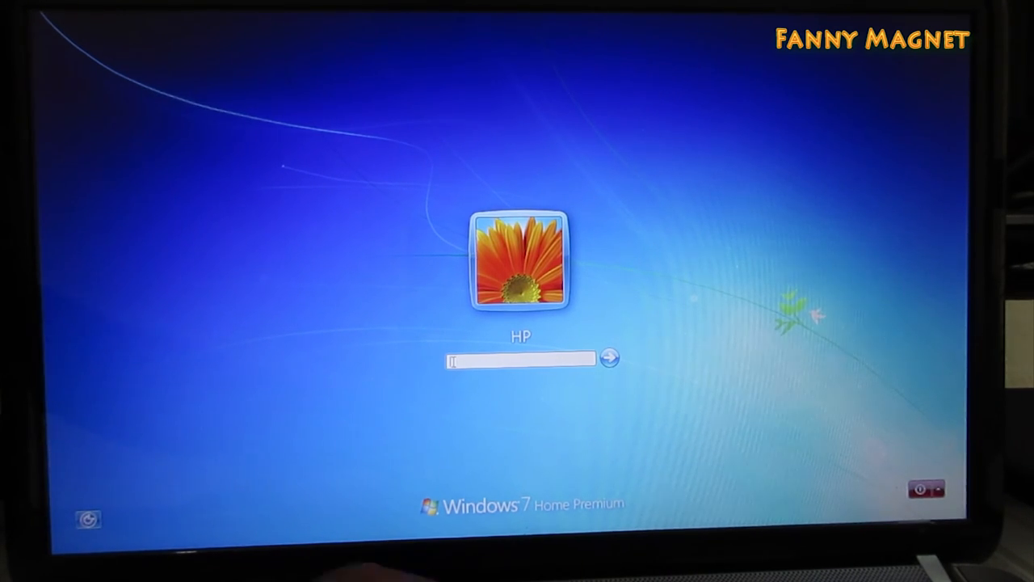
Enter the new password and log in to the HP account.
text(••••)
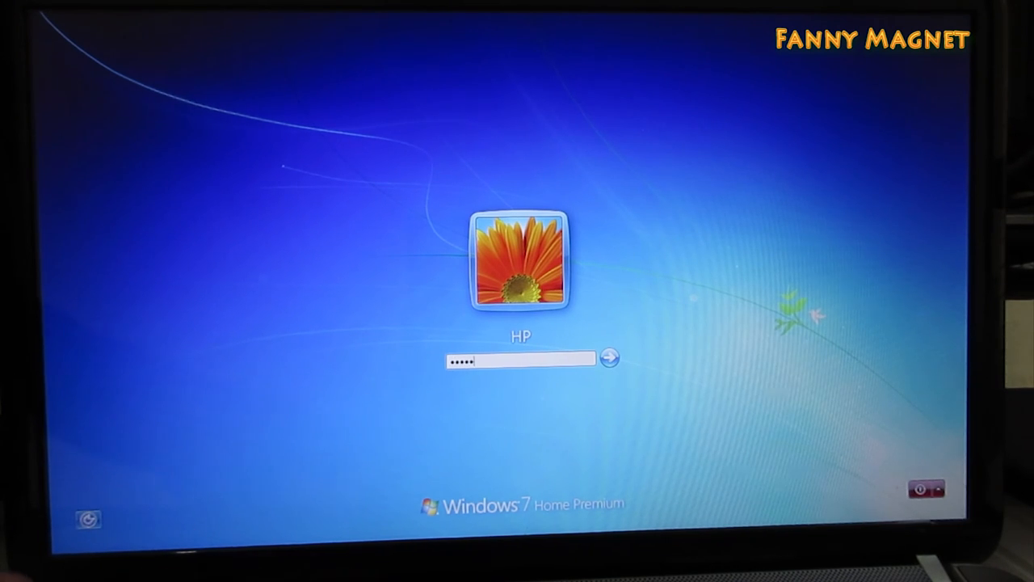
click(609, 357)
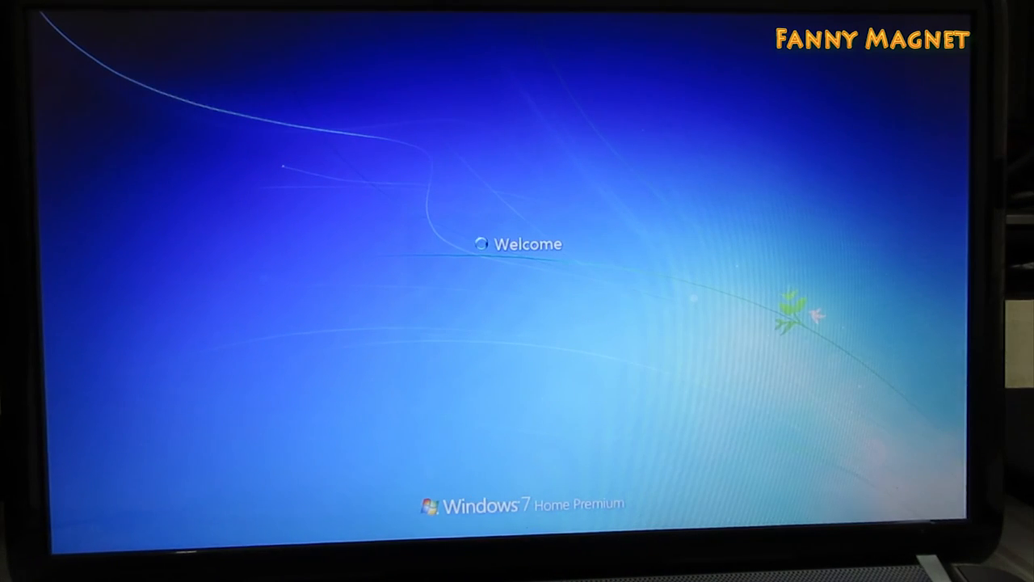